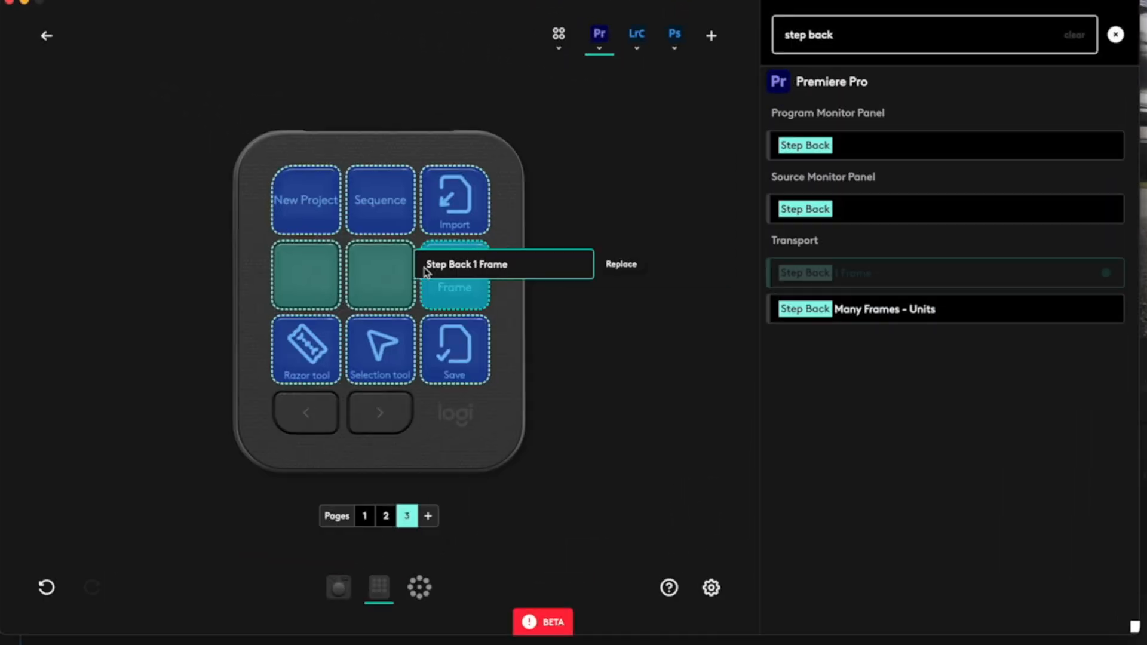
Assign Step Back 1 Frame to a key, add a default After Effects profile, and add a page.
{"action": "left_click", "coordinate": [721, 31]}
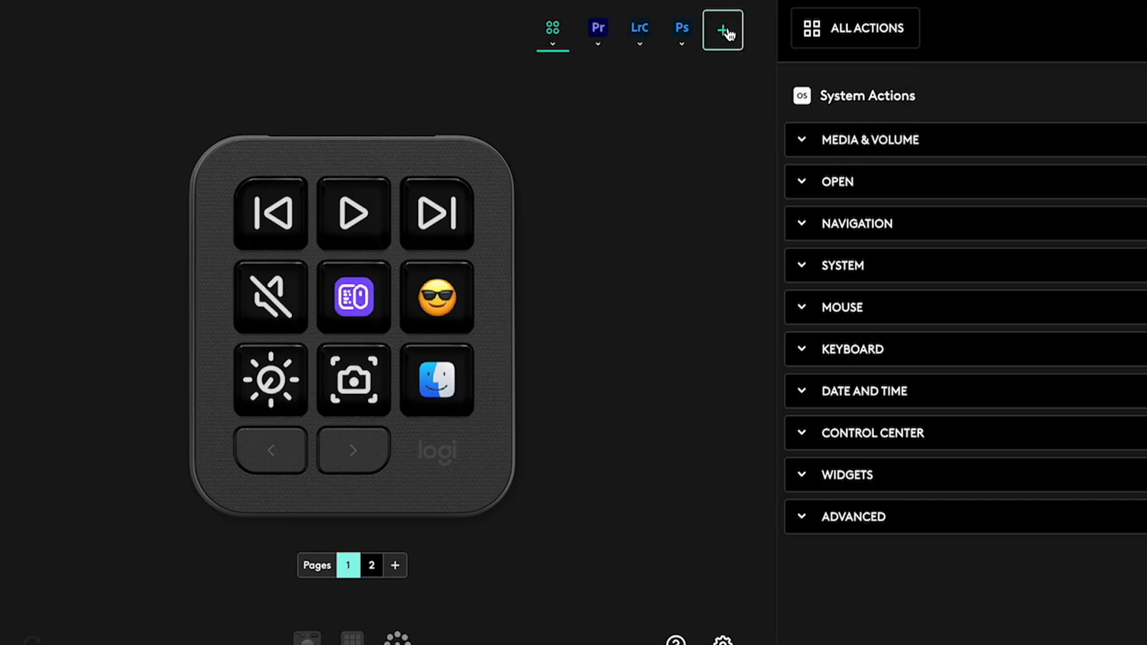
{"action": "left_click", "coordinate": [722, 29]}
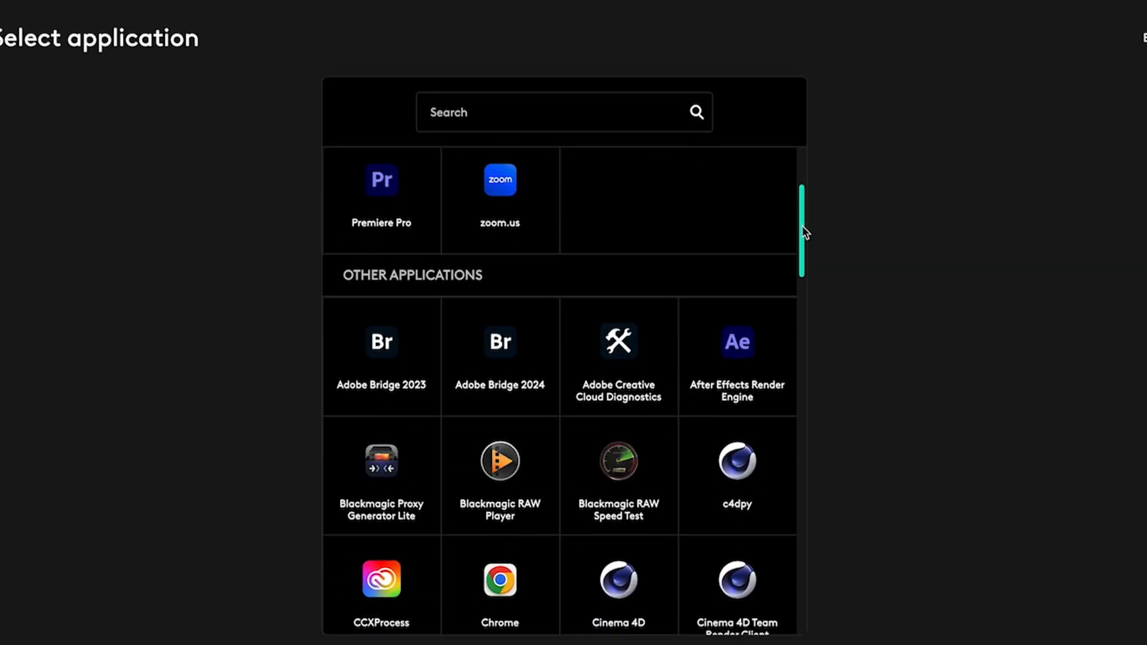
{"action": "left_click", "coordinate": [737, 342]}
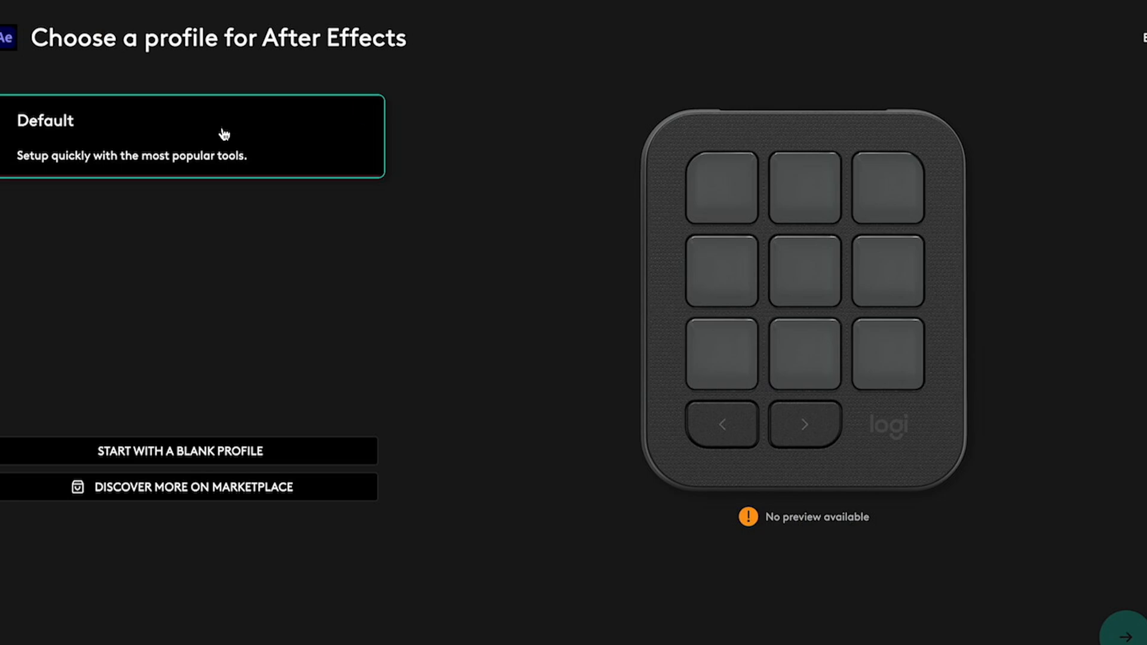
{"action": "left_click", "coordinate": [193, 136]}
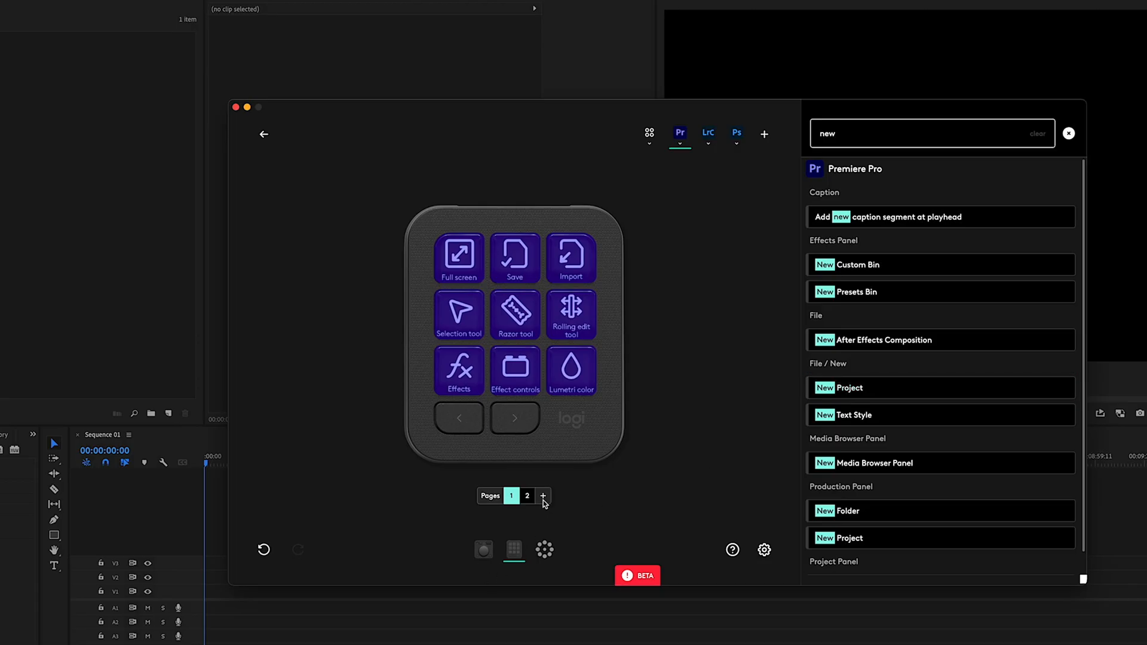
{"action": "left_click", "coordinate": [543, 495]}
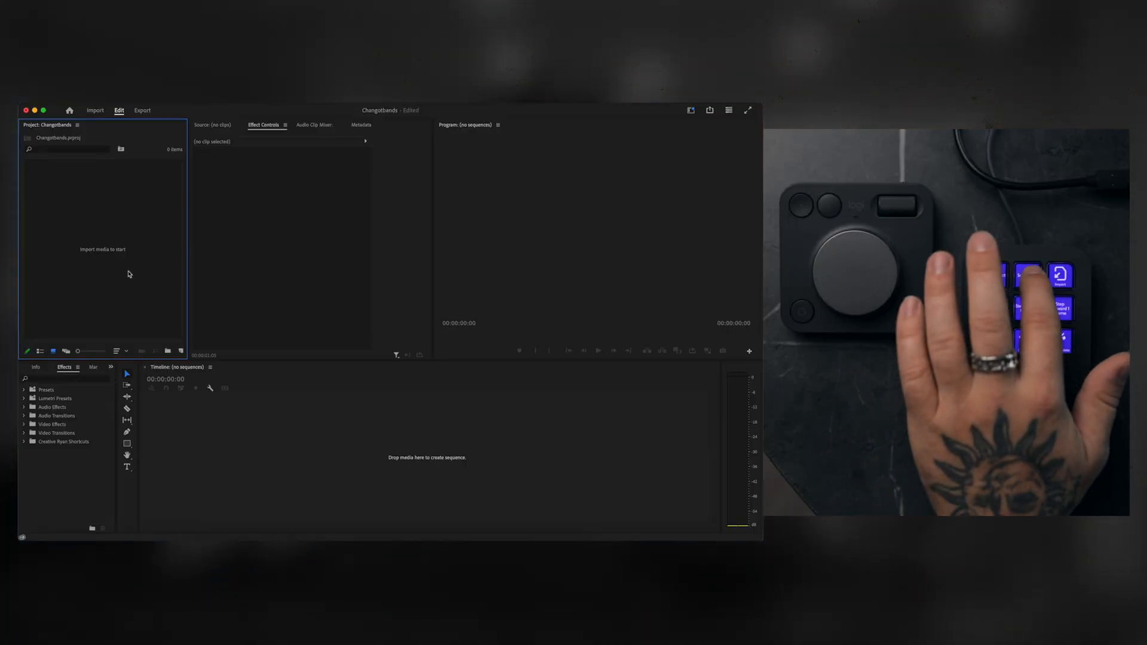
Create a DSLR 1080p24 sequence and open the import browser for the vlog clips.
{"action": "left_click", "coordinate": [1026, 275]}
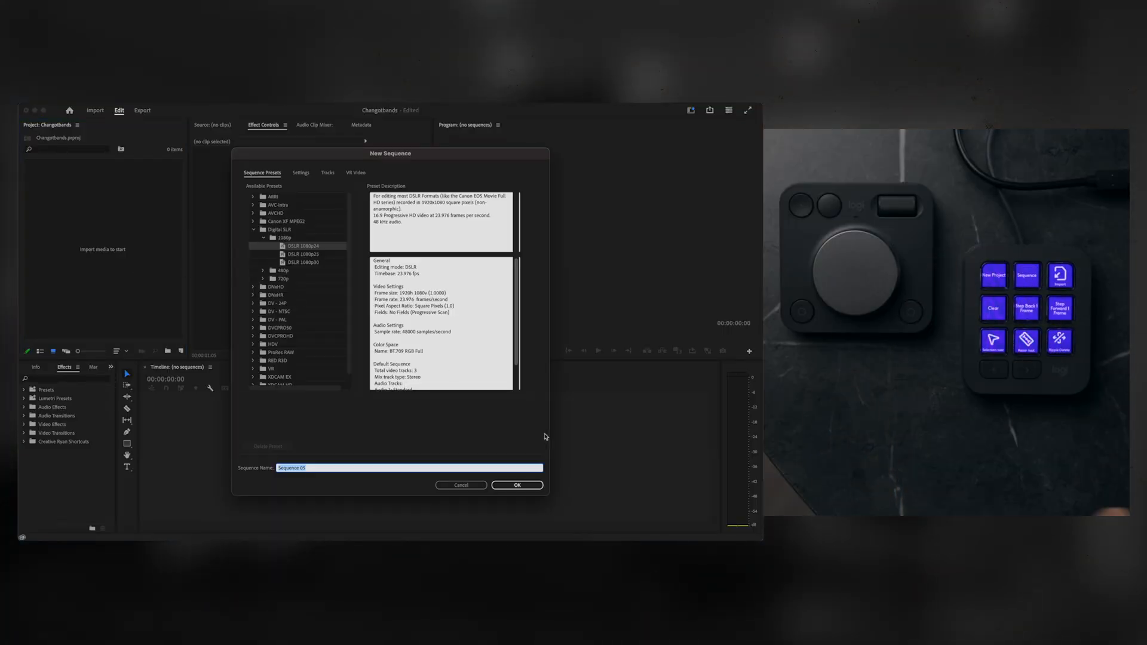
{"action": "left_click", "coordinate": [516, 485]}
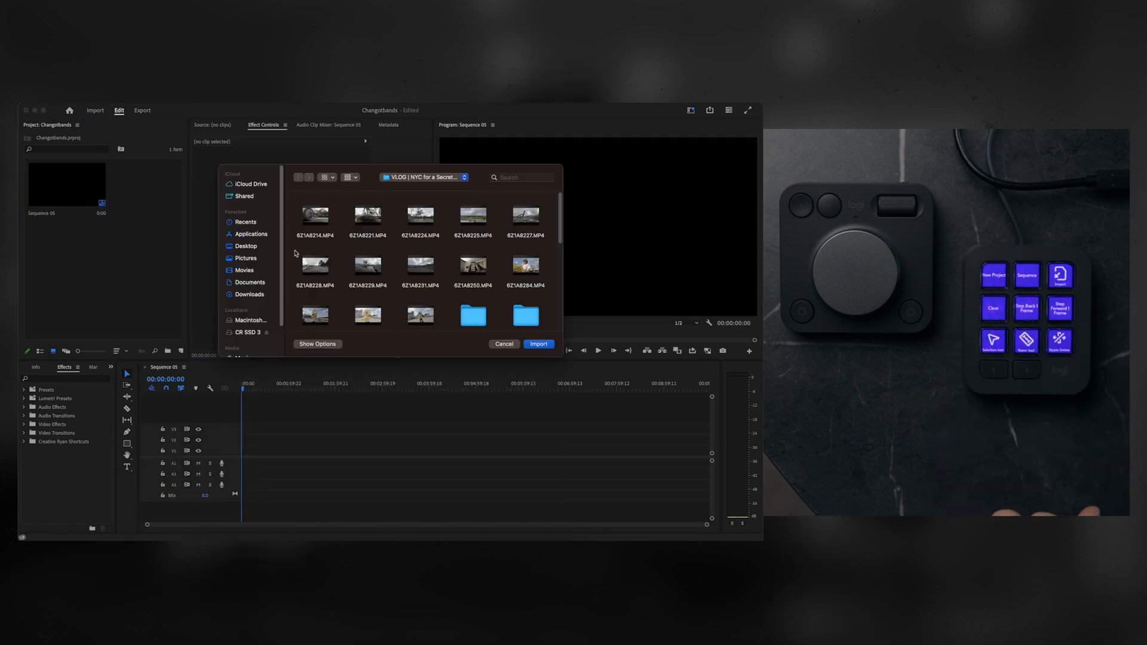
{"action": "left_click", "coordinate": [539, 344]}
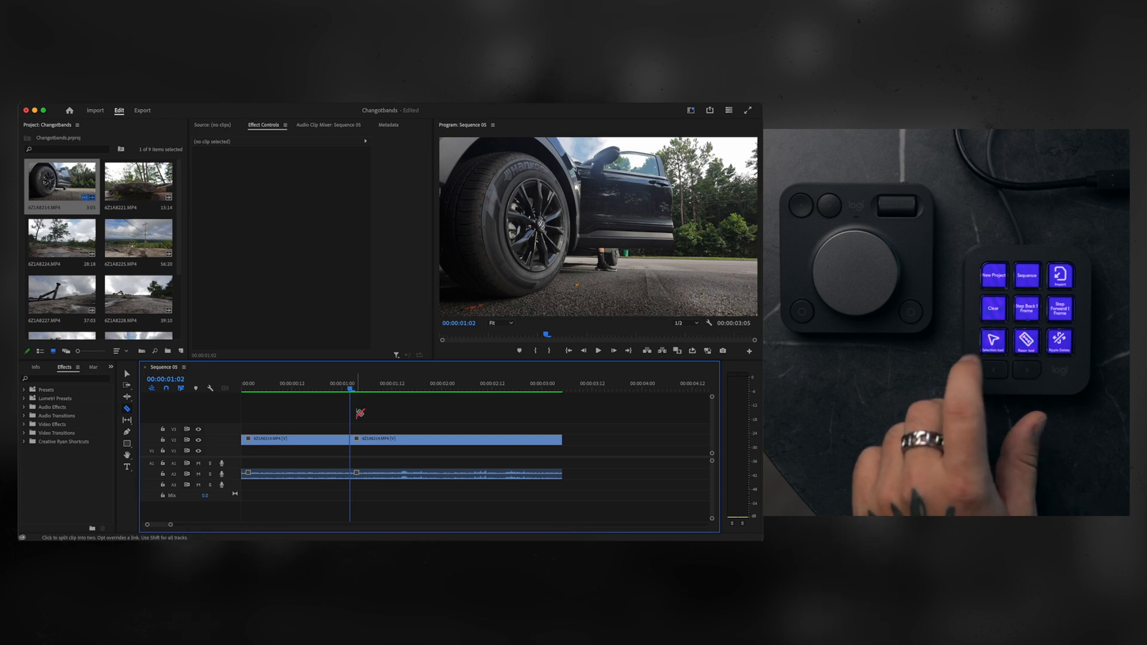
Split the timeline clip in two with the Razor tool.
{"action": "left_click", "coordinate": [455, 439]}
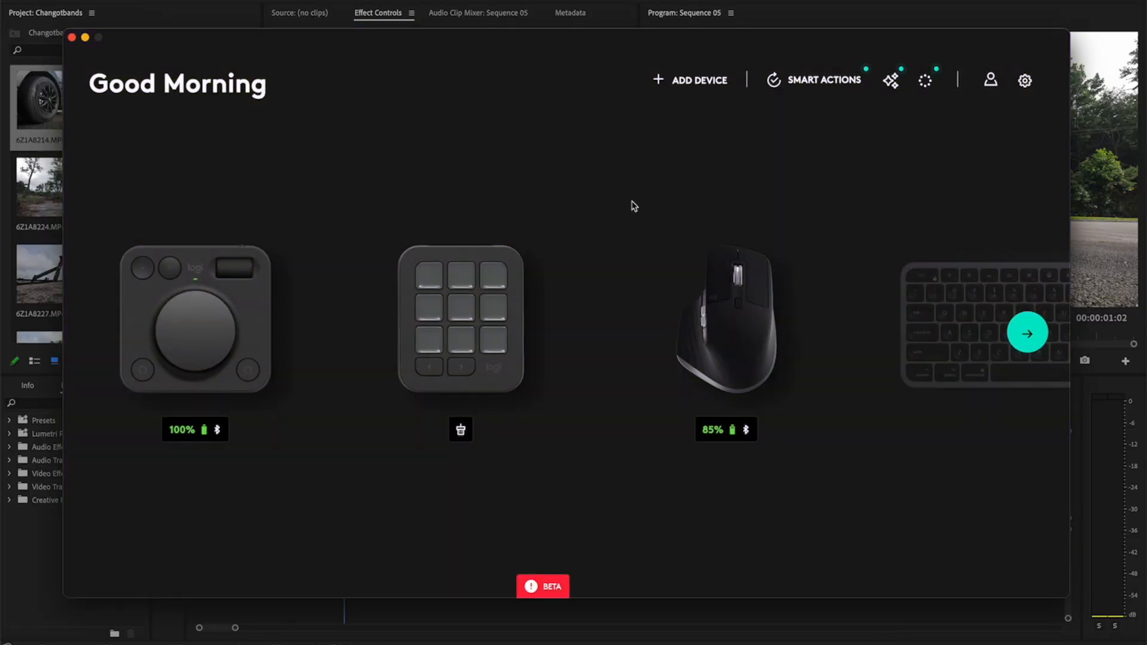
Open the MX Creative Keypad's Premiere Pro key layout and add two more pages.
{"action": "left_click", "coordinate": [461, 318]}
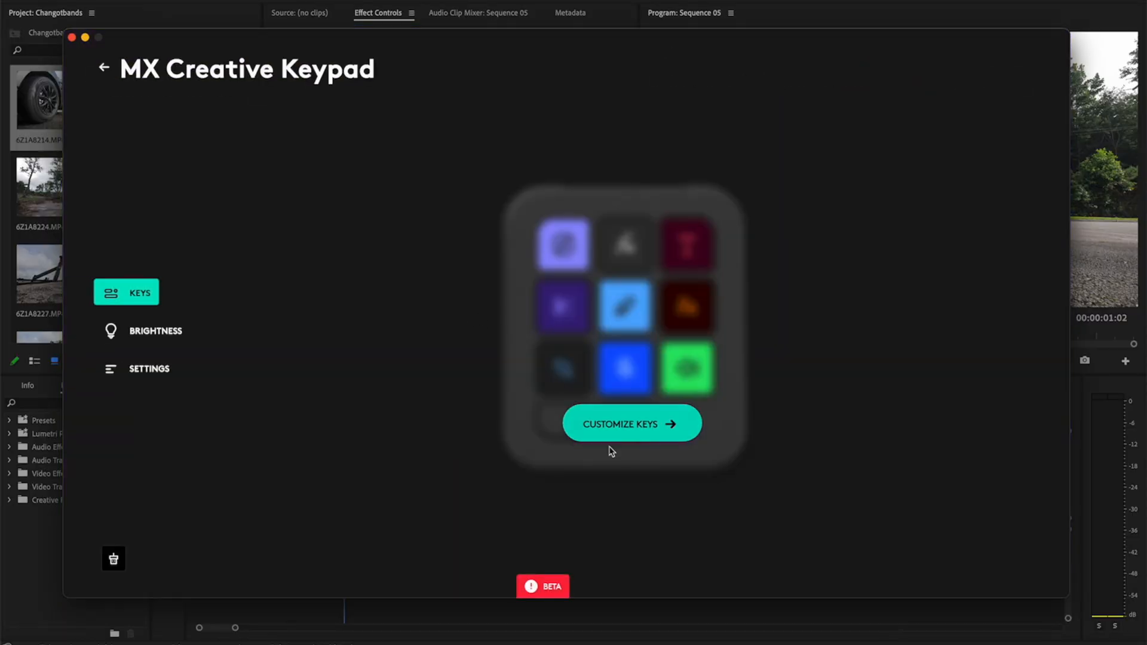
{"action": "left_click", "coordinate": [631, 423]}
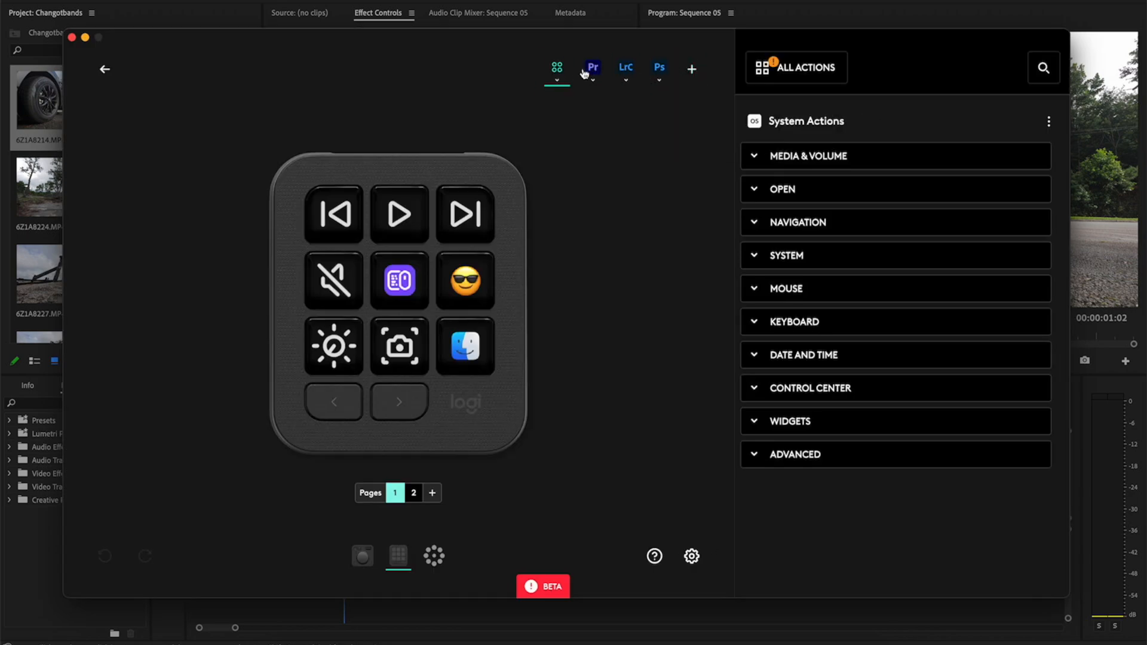
{"action": "left_click", "coordinate": [592, 69]}
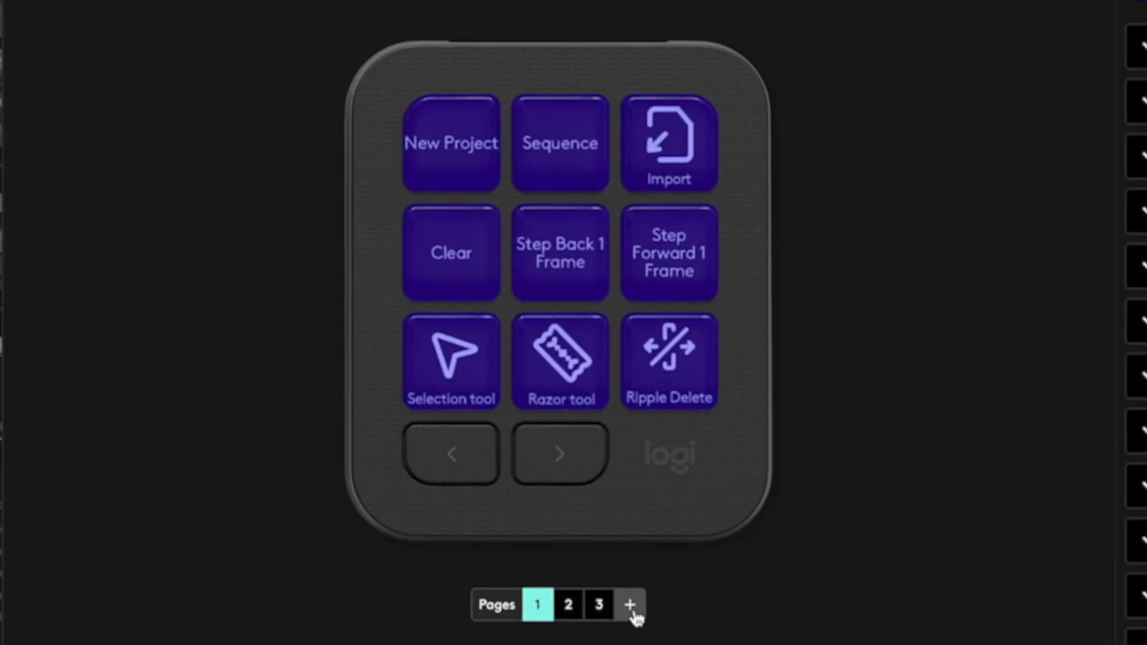
{"action": "left_click", "coordinate": [630, 604]}
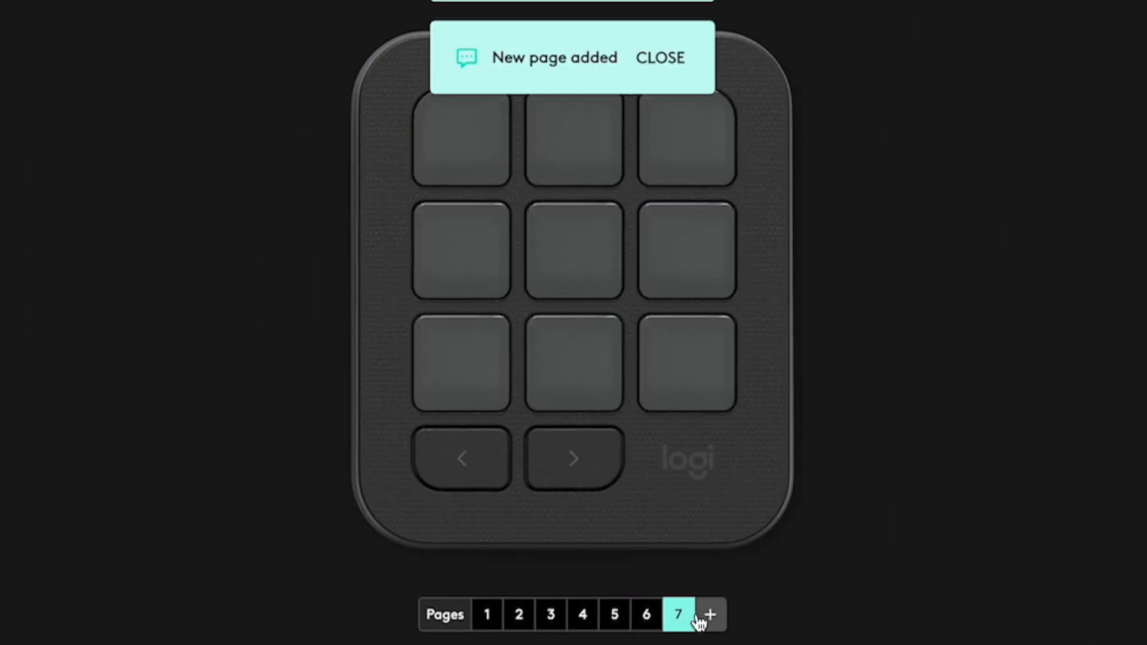
{"action": "left_click", "coordinate": [707, 614]}
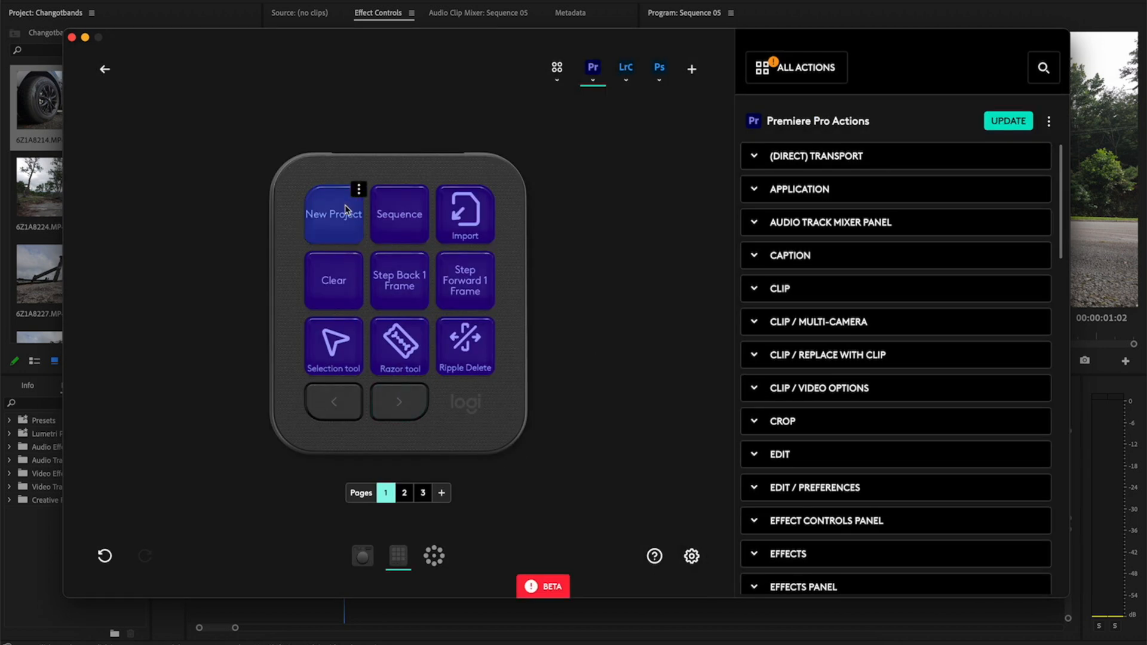
{"action": "mouse_move", "coordinate": [464, 223]}
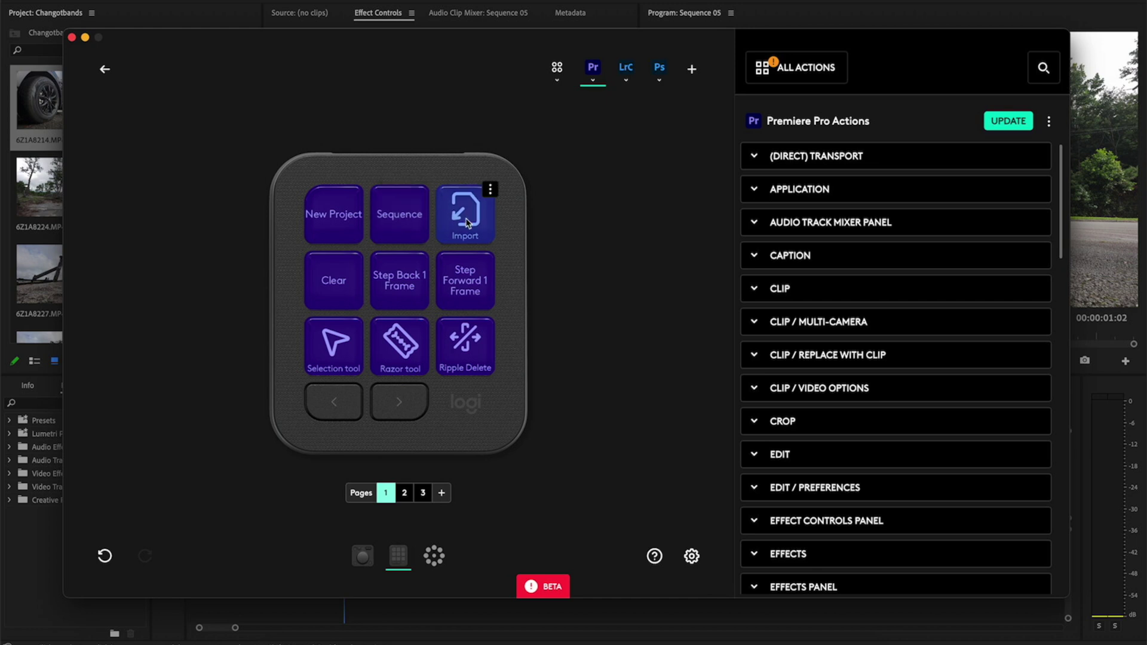
{"action": "mouse_move", "coordinate": [333, 281]}
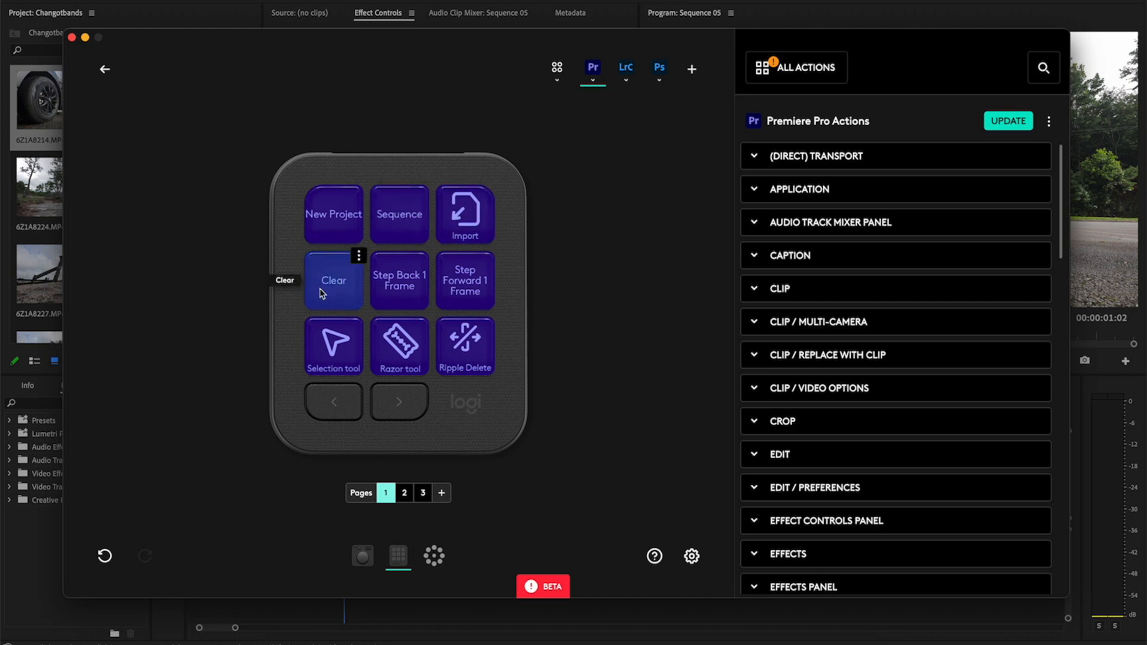
{"action": "mouse_move", "coordinate": [332, 346]}
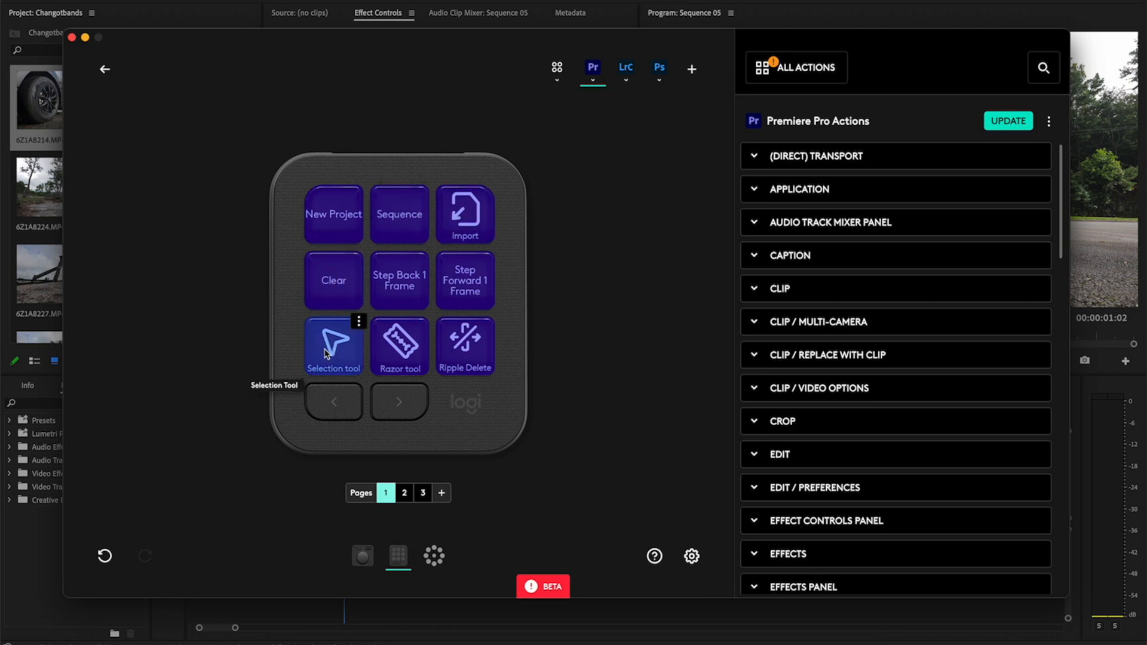
{"action": "mouse_move", "coordinate": [399, 345]}
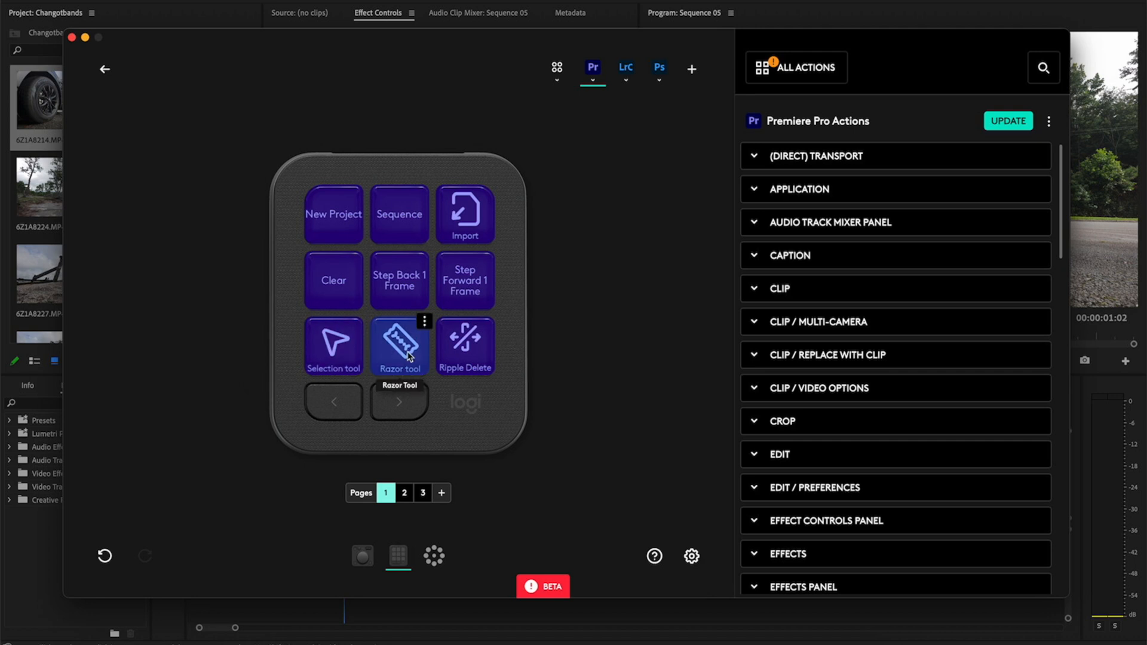
{"action": "mouse_move", "coordinate": [399, 280]}
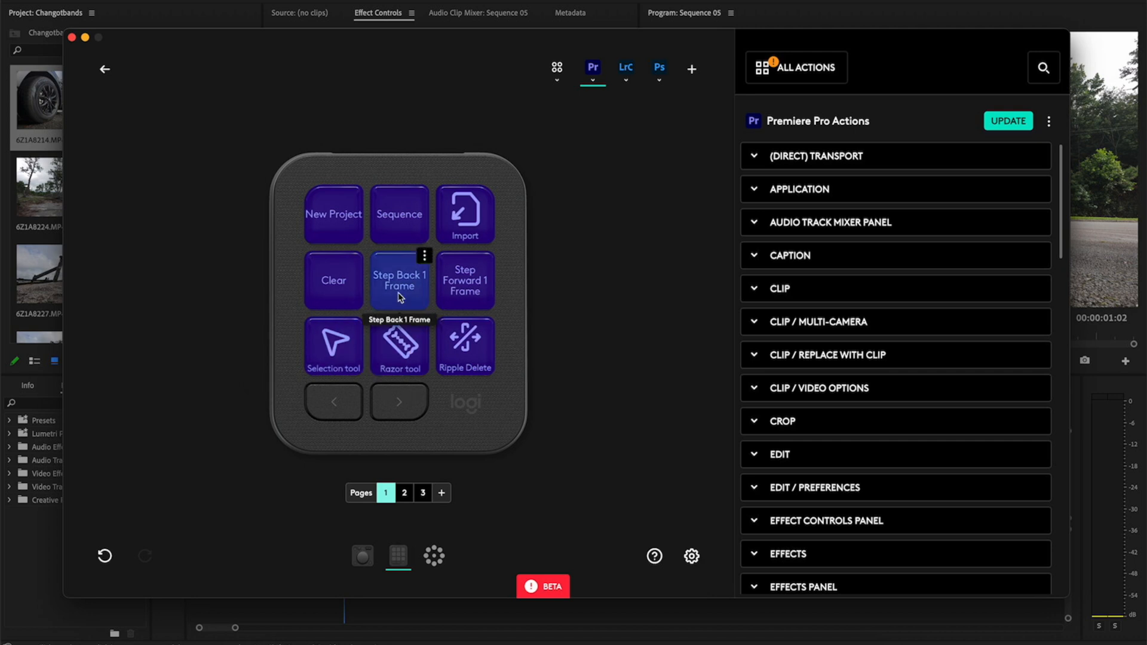
{"action": "mouse_move", "coordinate": [465, 280]}
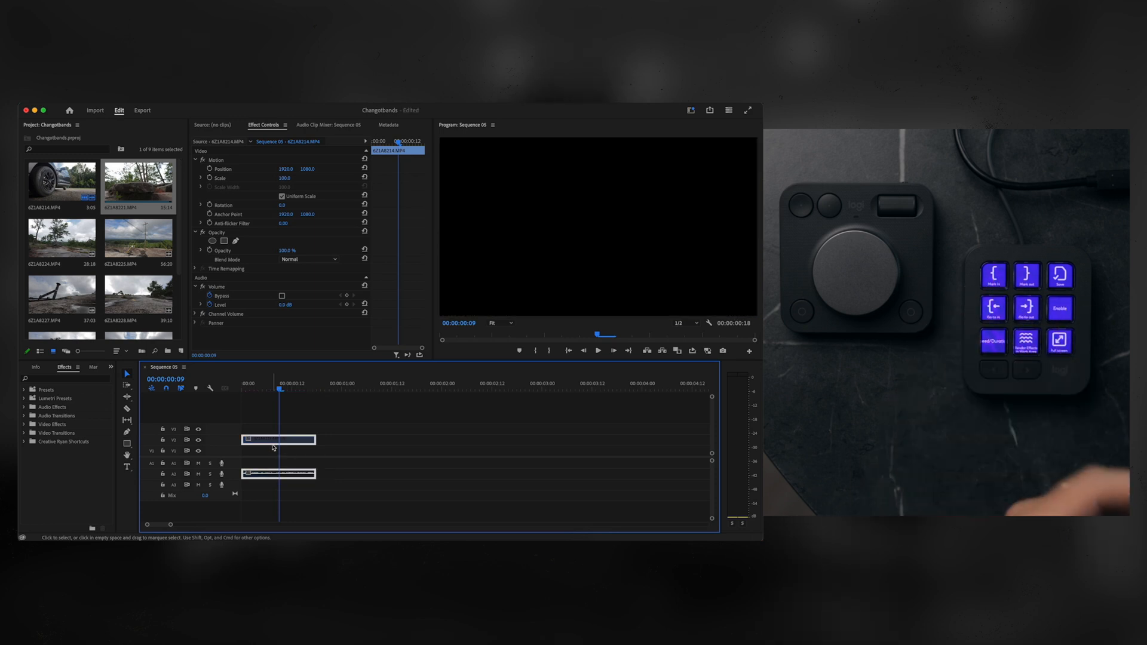
Select the short clip in the Sequence 05 timeline.
{"action": "left_click", "coordinate": [278, 439]}
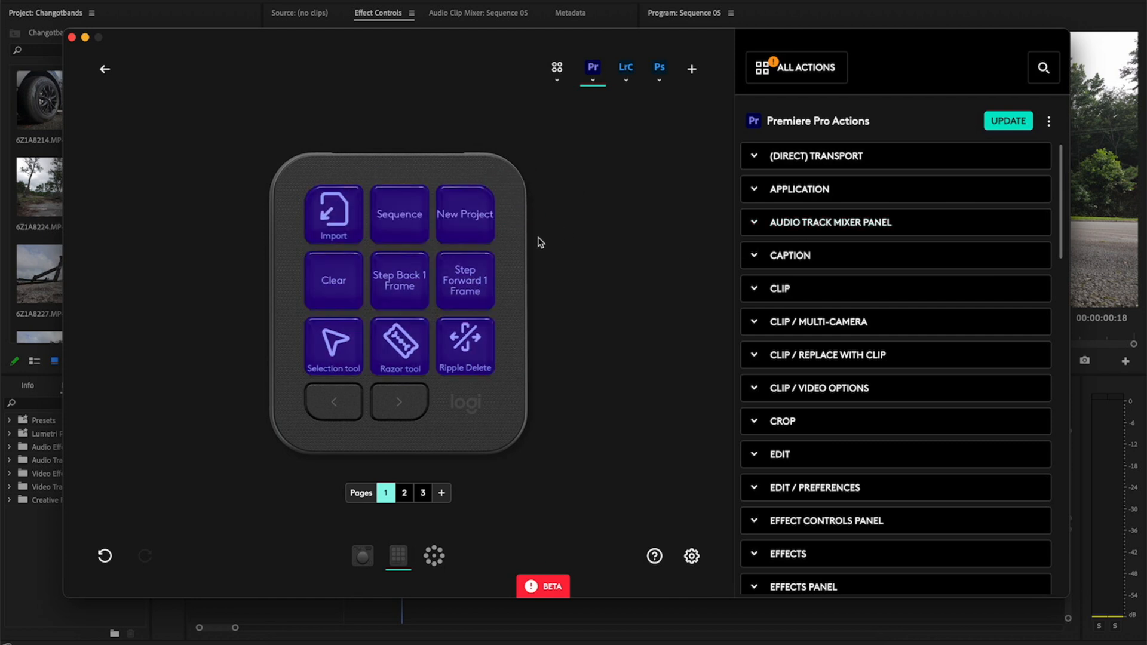
{"action": "mouse_move", "coordinate": [335, 216]}
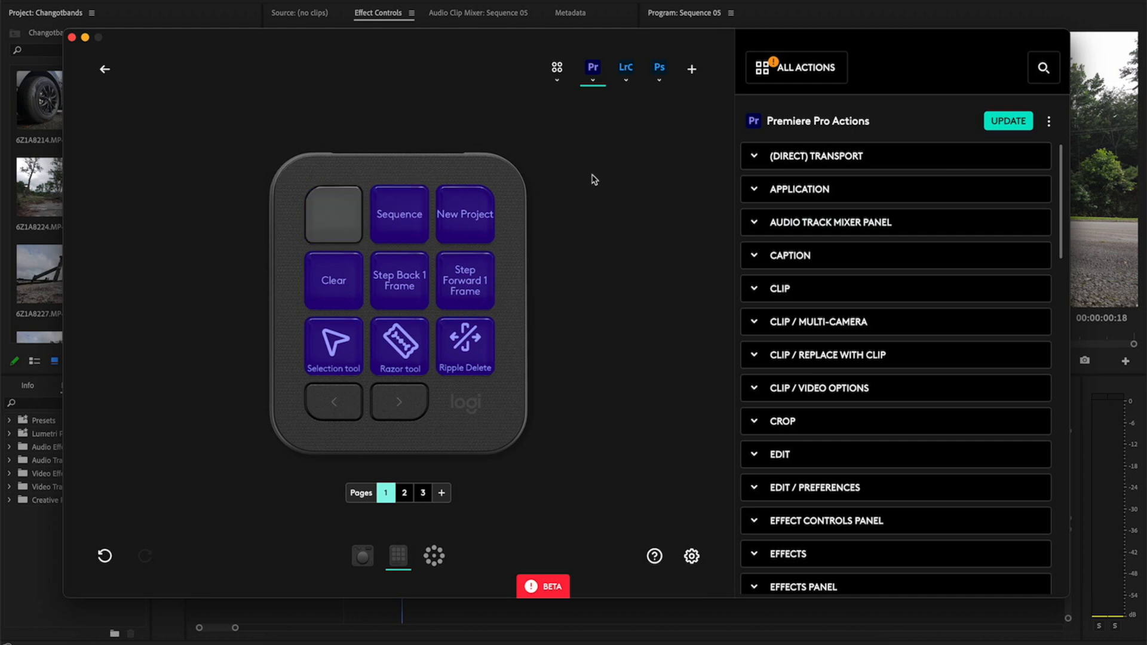
Search actions for 'import', place Import on the top-left key, and leave the layout.
{"action": "type", "text": "import"}
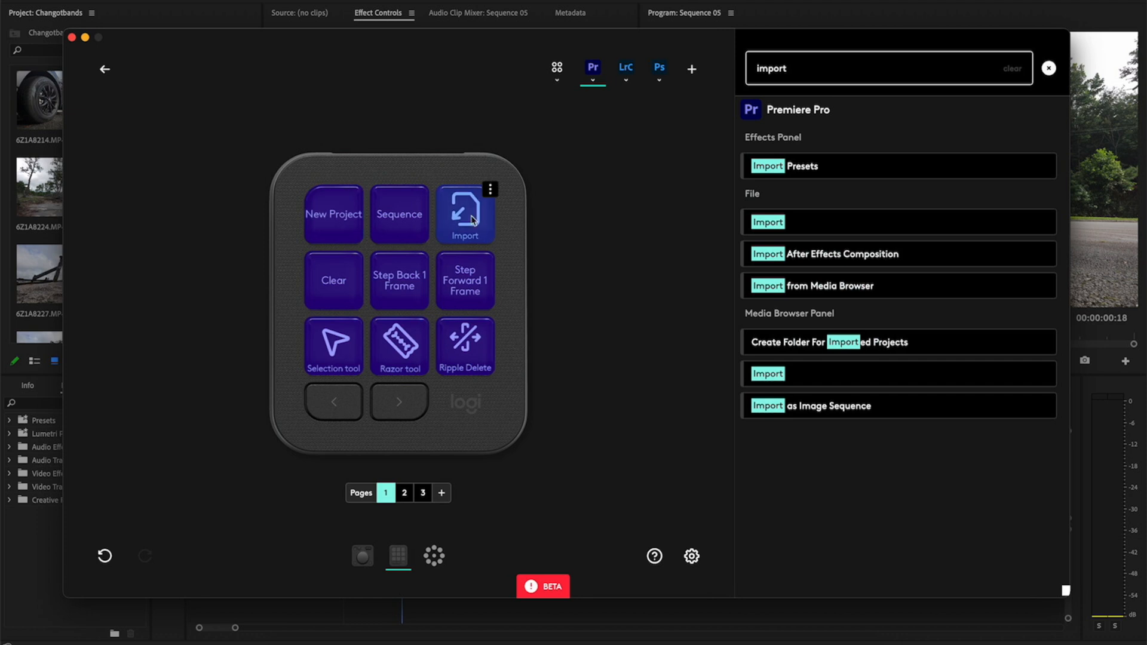
{"action": "mouse_move", "coordinate": [512, 198]}
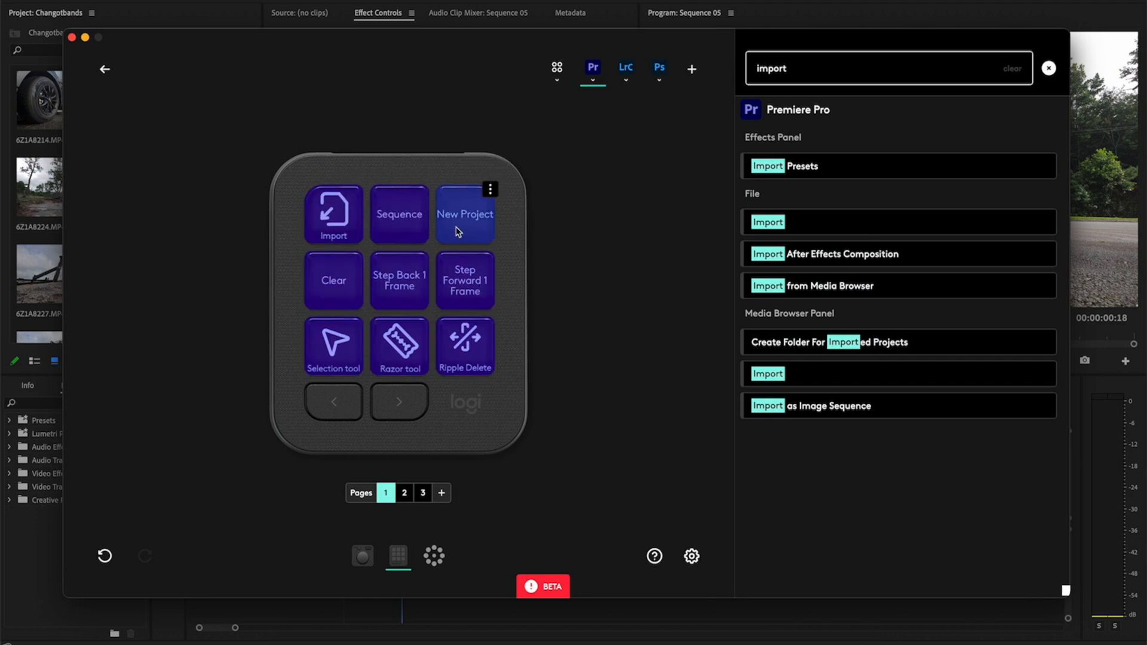
{"action": "left_click", "coordinate": [104, 69]}
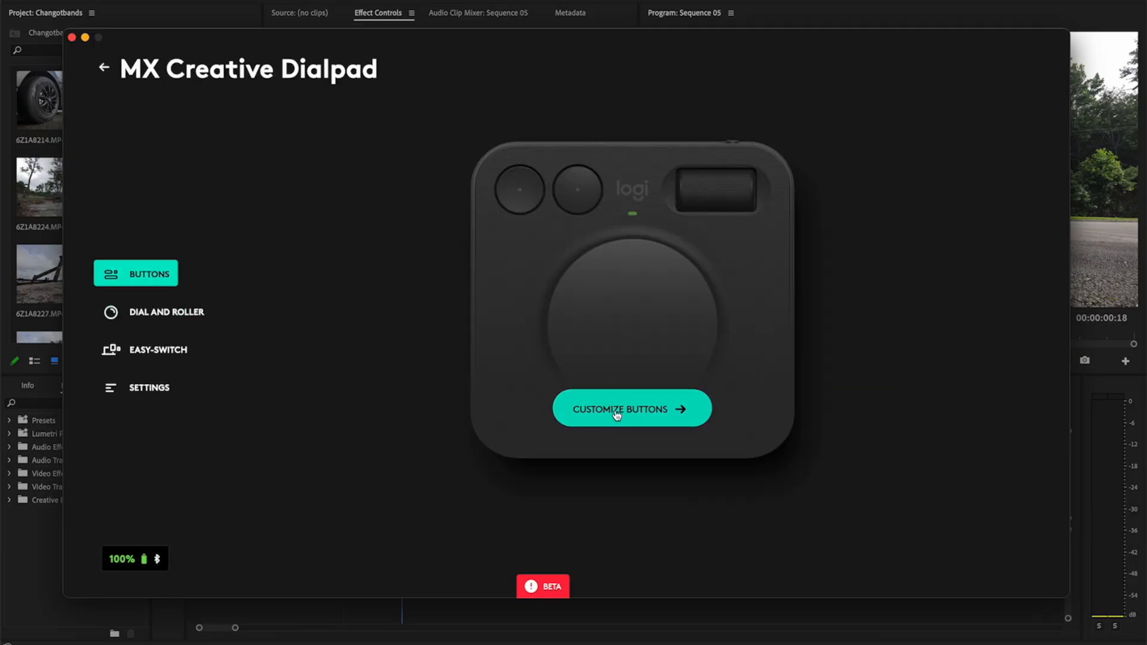
View the MX Creative Dialpad's button assignments and inspect Start Playback.
{"action": "left_click", "coordinate": [631, 408]}
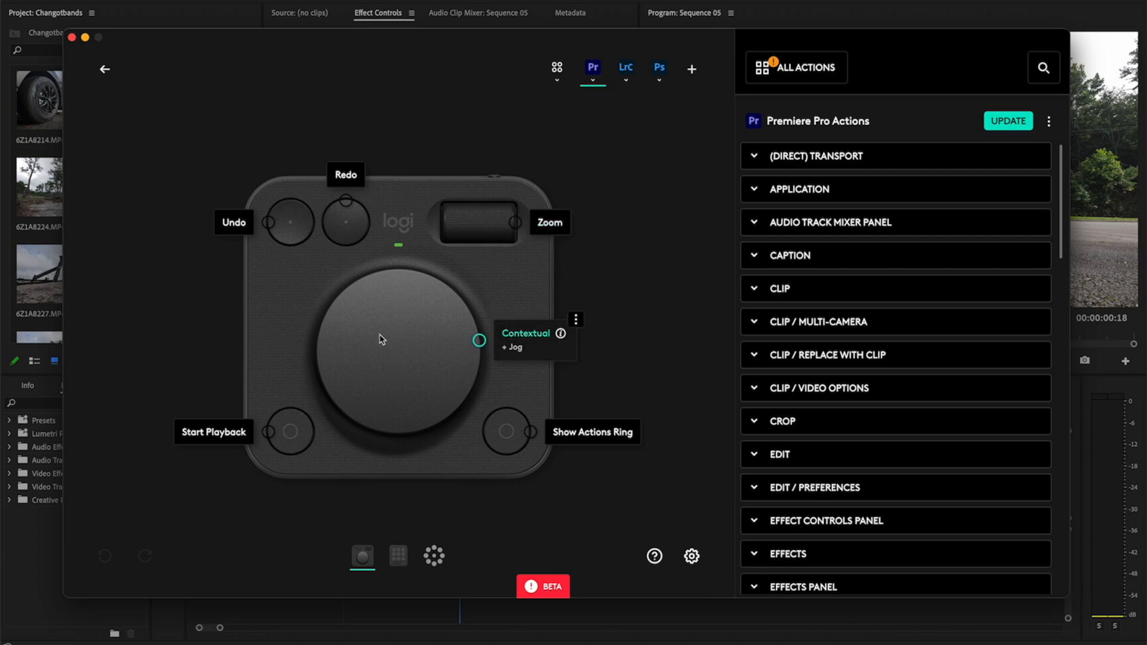
{"action": "mouse_move", "coordinate": [293, 437]}
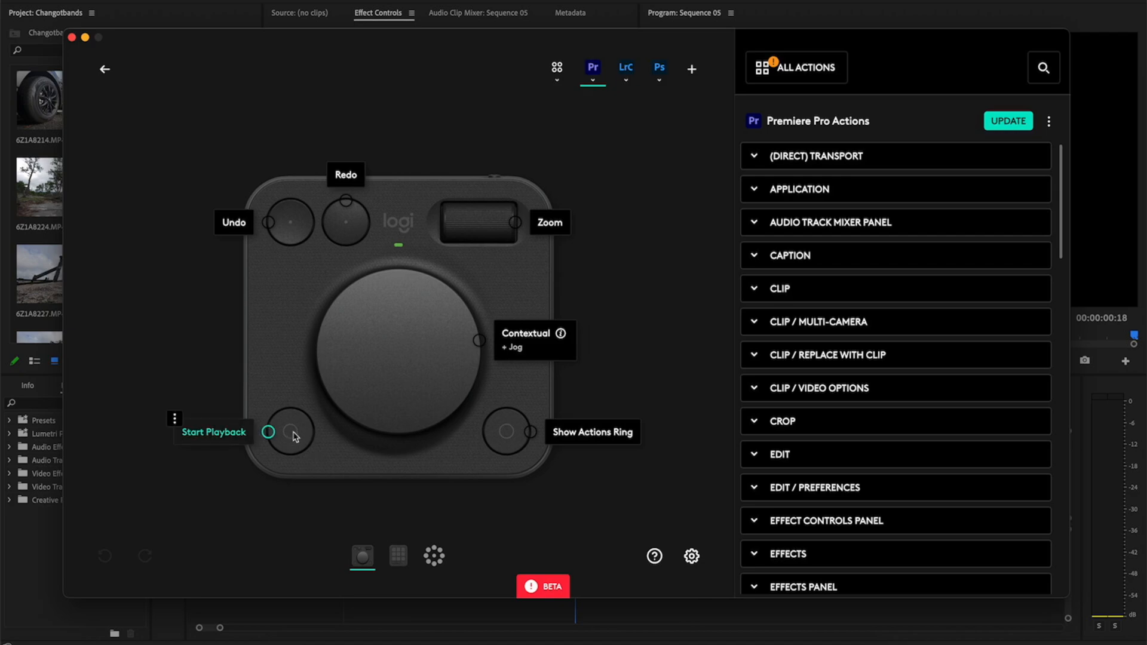
{"action": "left_click", "coordinate": [625, 67]}
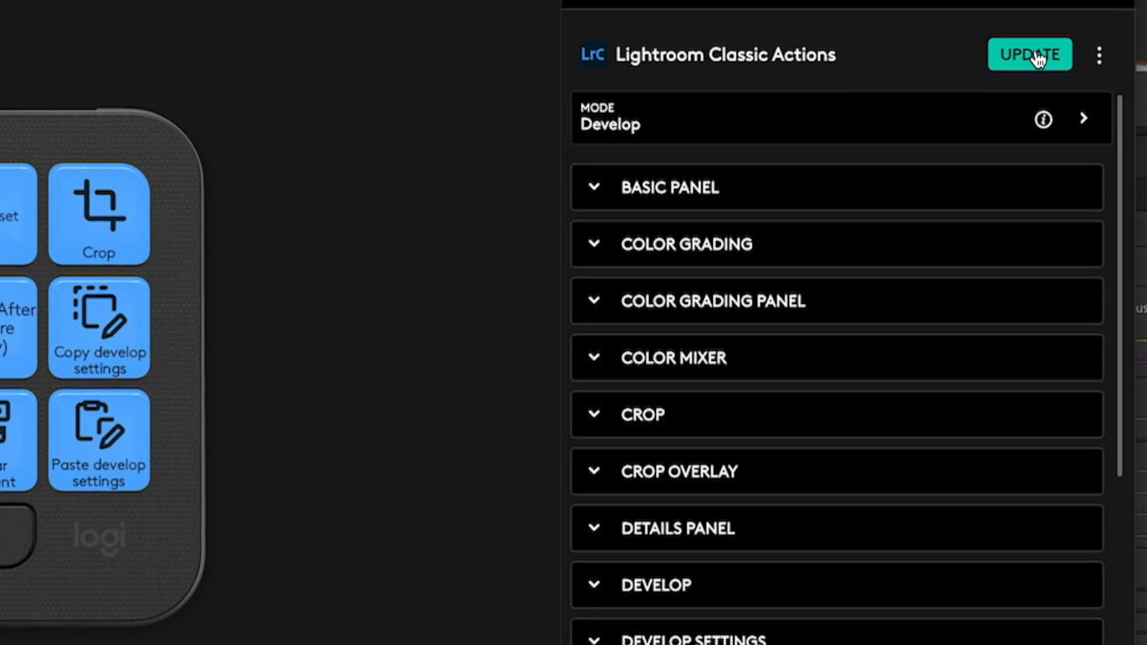
Check for plugin updates and install the Lightroom Classic plugin update.
{"action": "left_click", "coordinate": [1029, 55]}
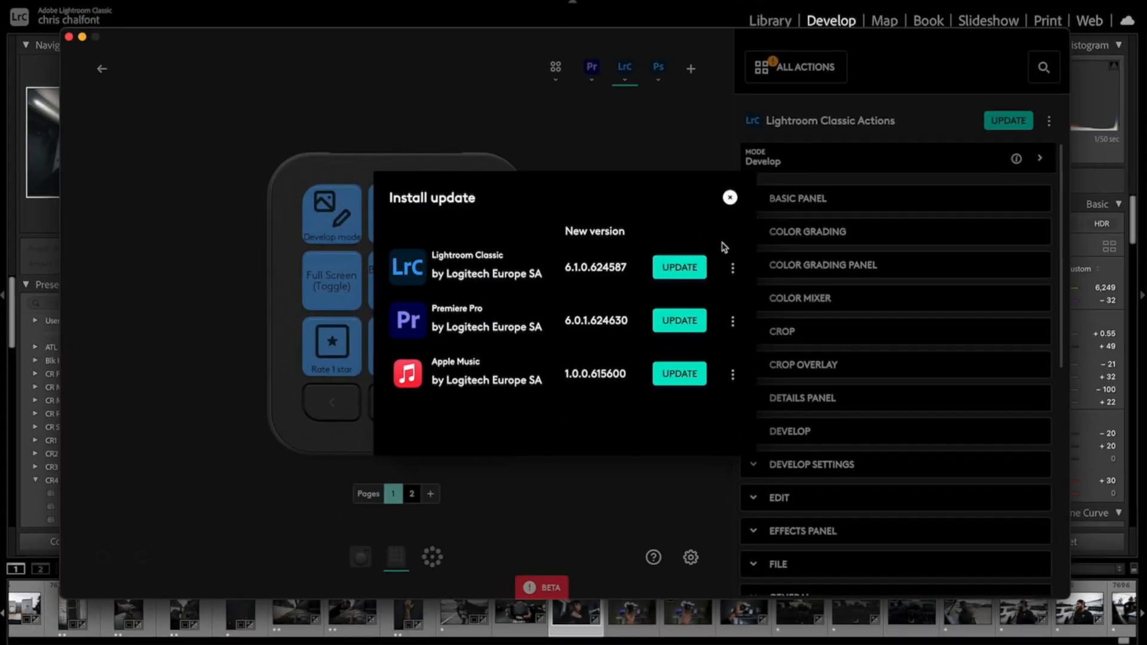
{"action": "left_click", "coordinate": [729, 197]}
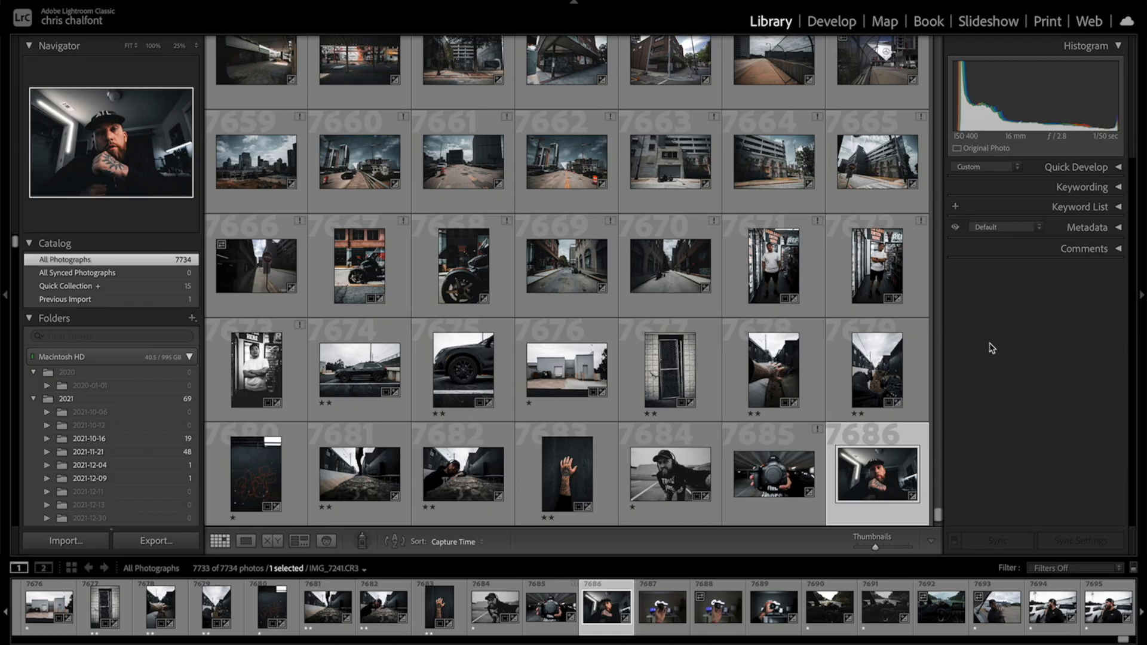
Select the alley street photo with the parked motorcycle for editing.
{"action": "left_click", "coordinate": [831, 20]}
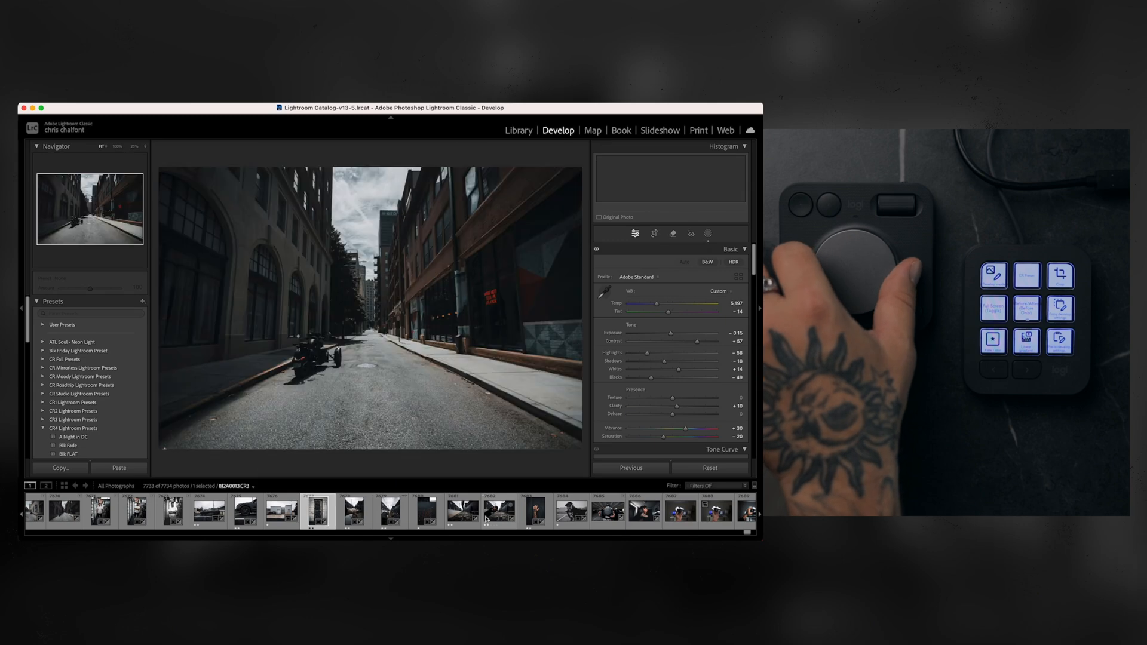
Try the Blk Fade preset on the portrait, undo it, and open new-mask options.
{"action": "left_click", "coordinate": [391, 511]}
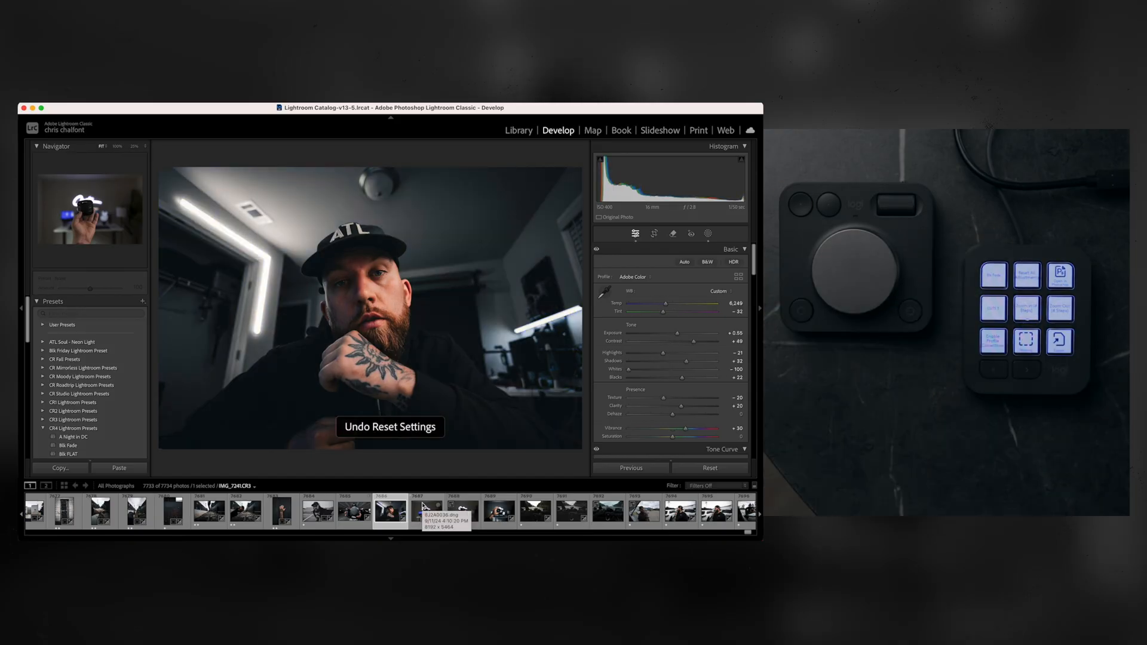
{"action": "left_click", "coordinate": [68, 444]}
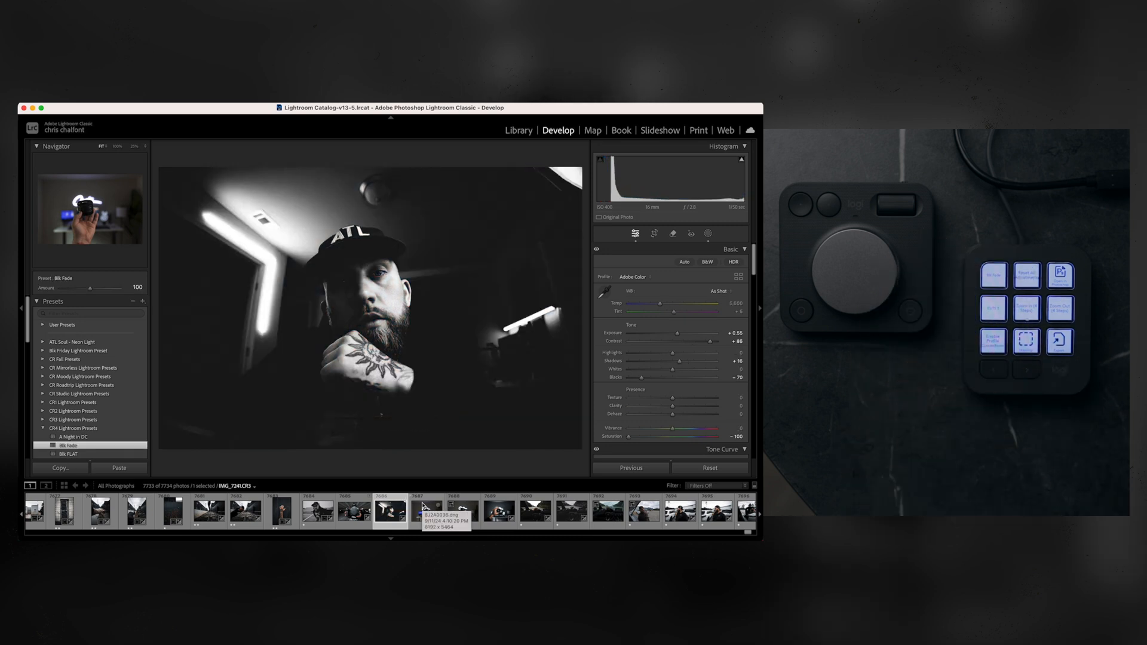
{"action": "left_click", "coordinate": [993, 341]}
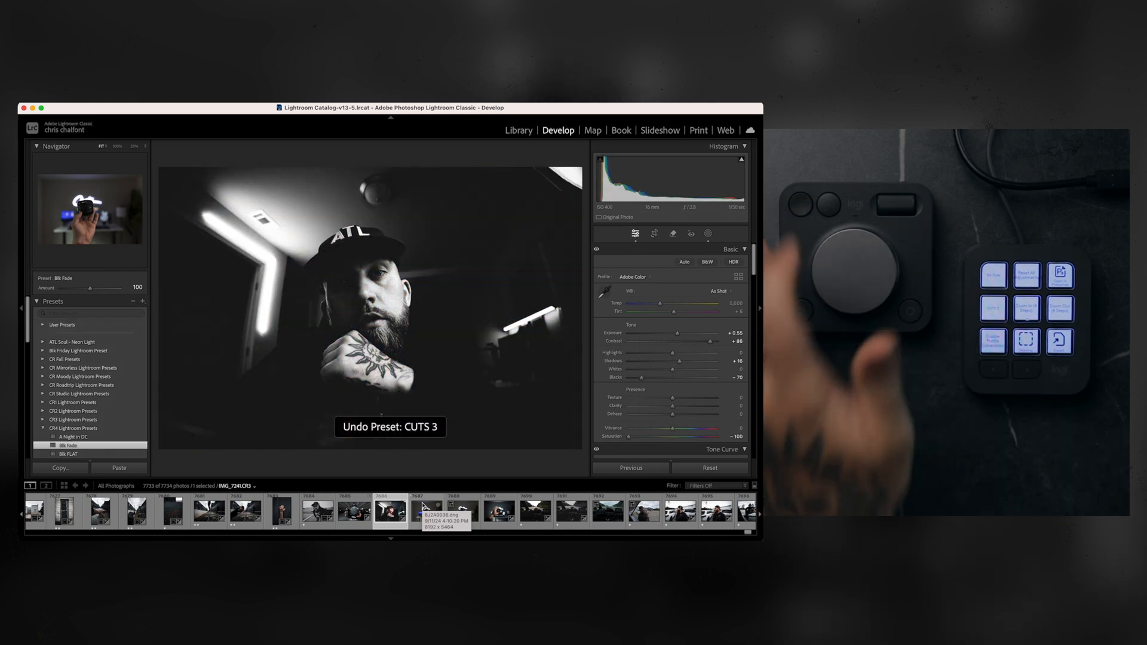
{"action": "left_click", "coordinate": [68, 444]}
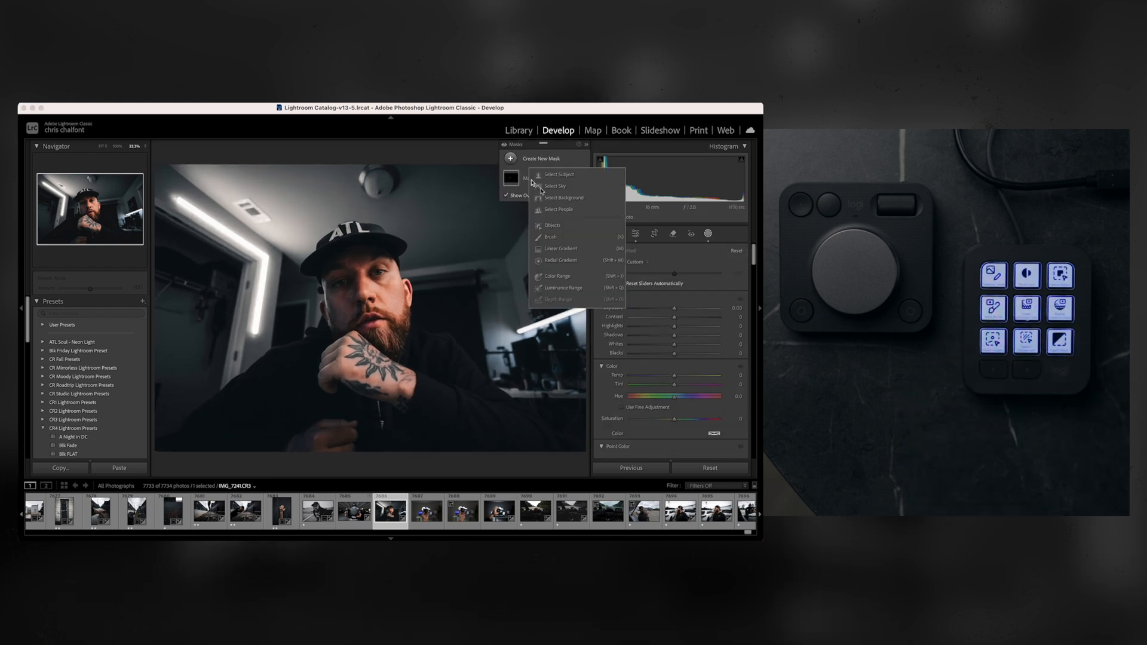
Add a Select Subject mask to the tattooed portrait, then close Masking for the Basic panel.
{"action": "left_click", "coordinate": [560, 248]}
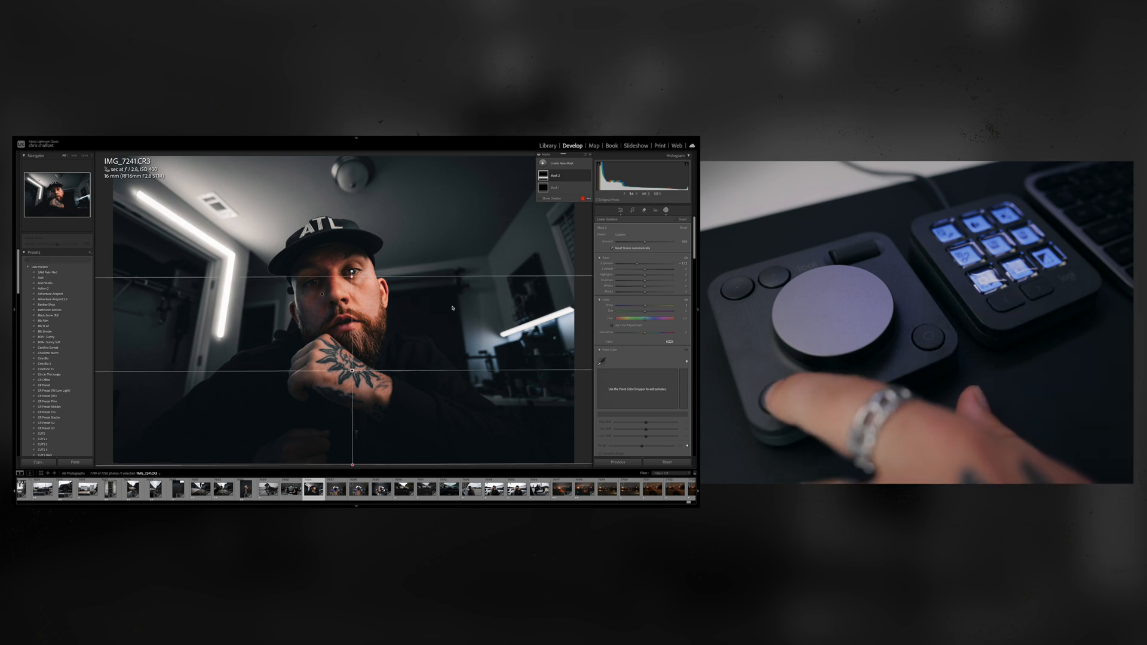
{"action": "left_click", "coordinate": [572, 146]}
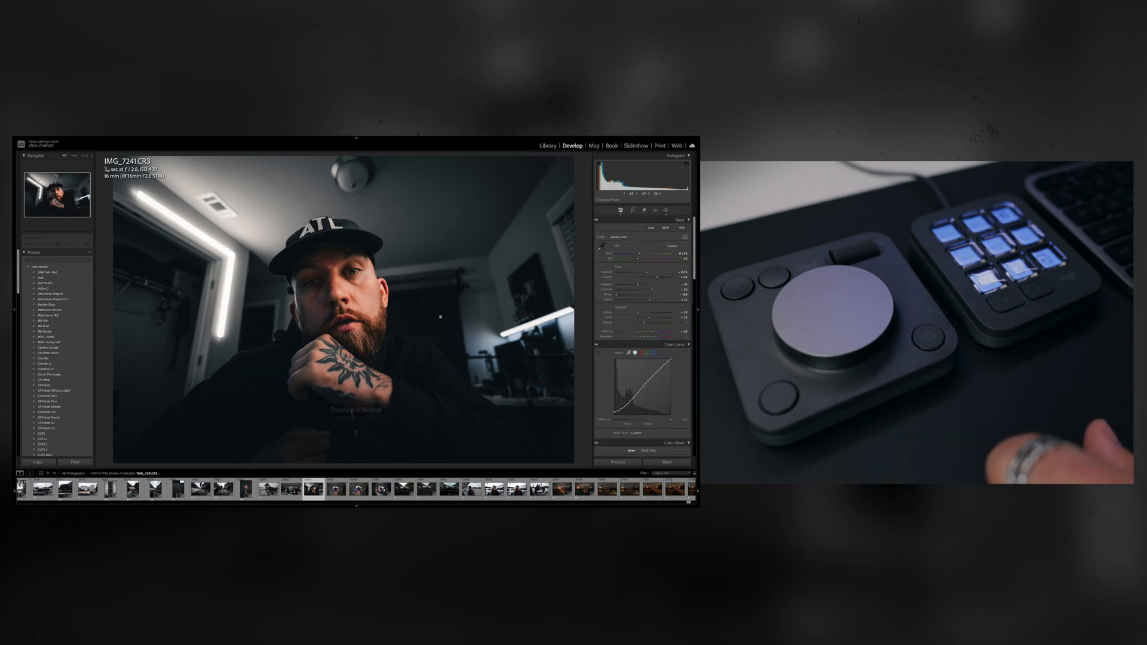